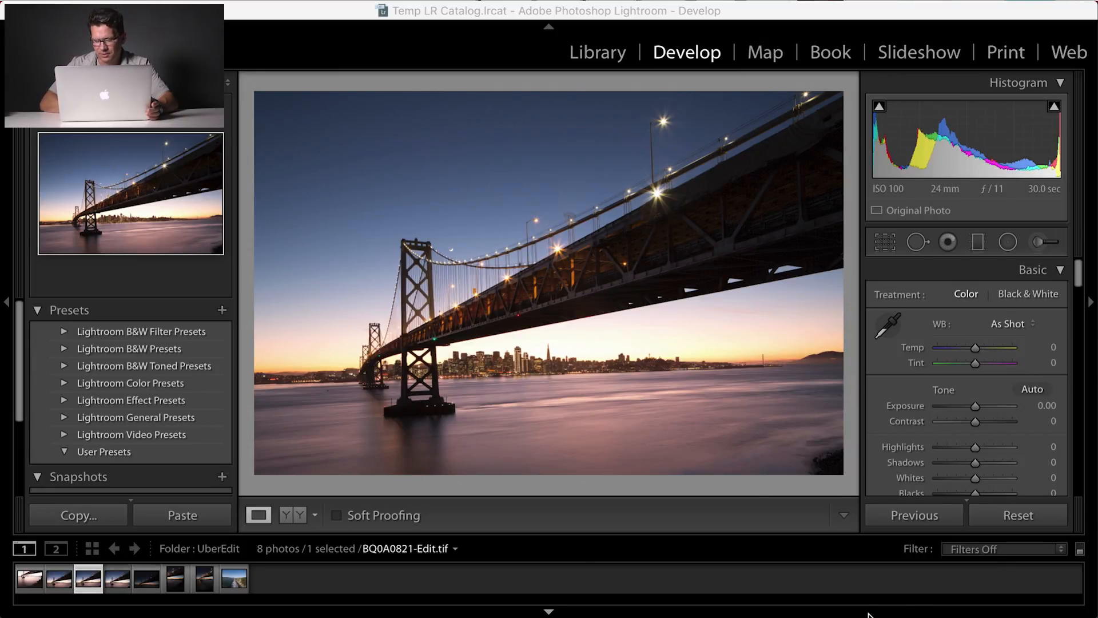
Drag the crop Angle slider to settle on a rotation of about -1.99 degrees
scroll(down, 3)
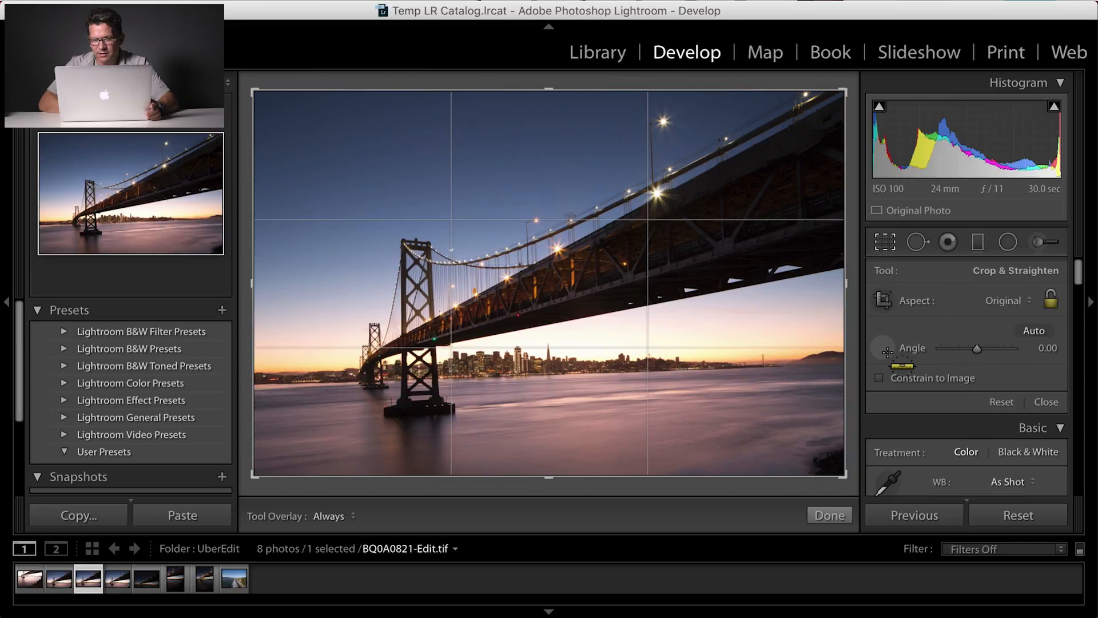
drag(975, 347, 972, 347)
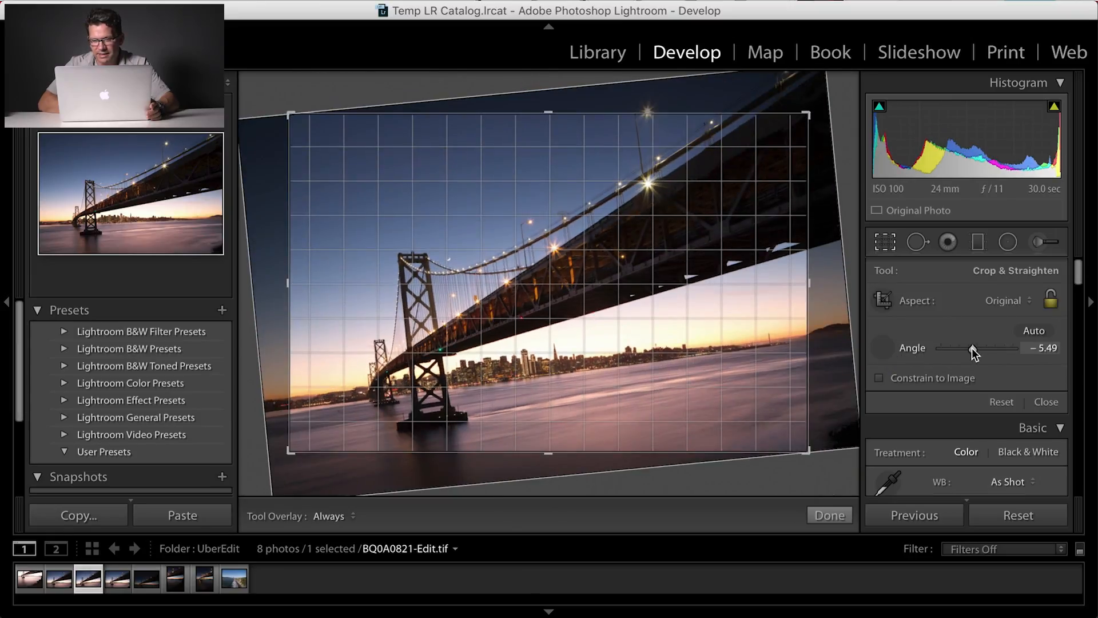
drag(973, 348, 987, 347)
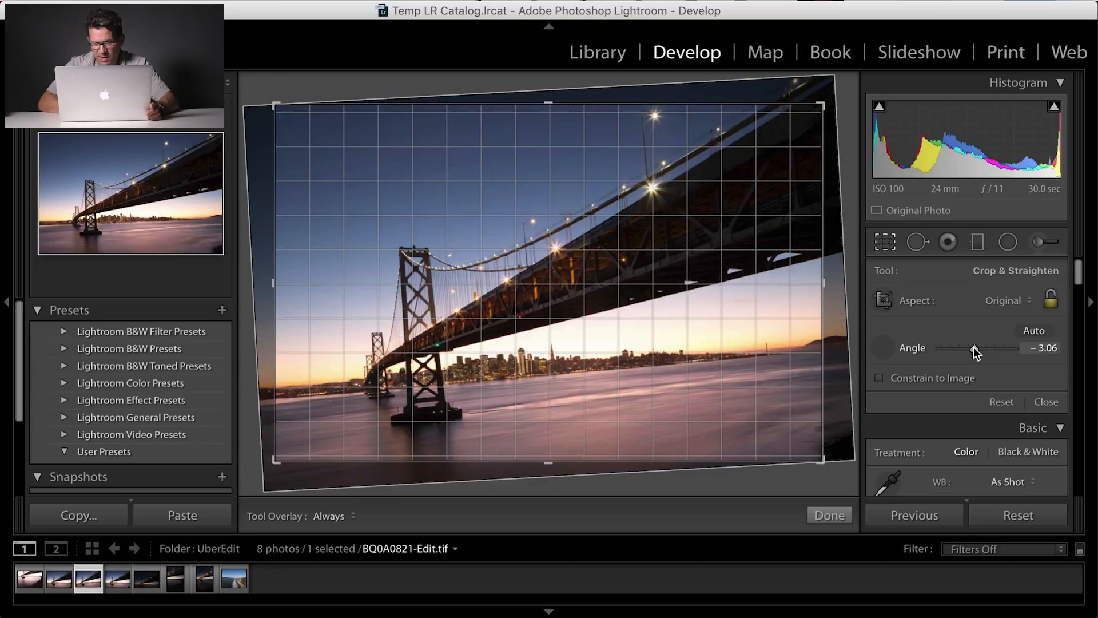
drag(973, 348, 976, 347)
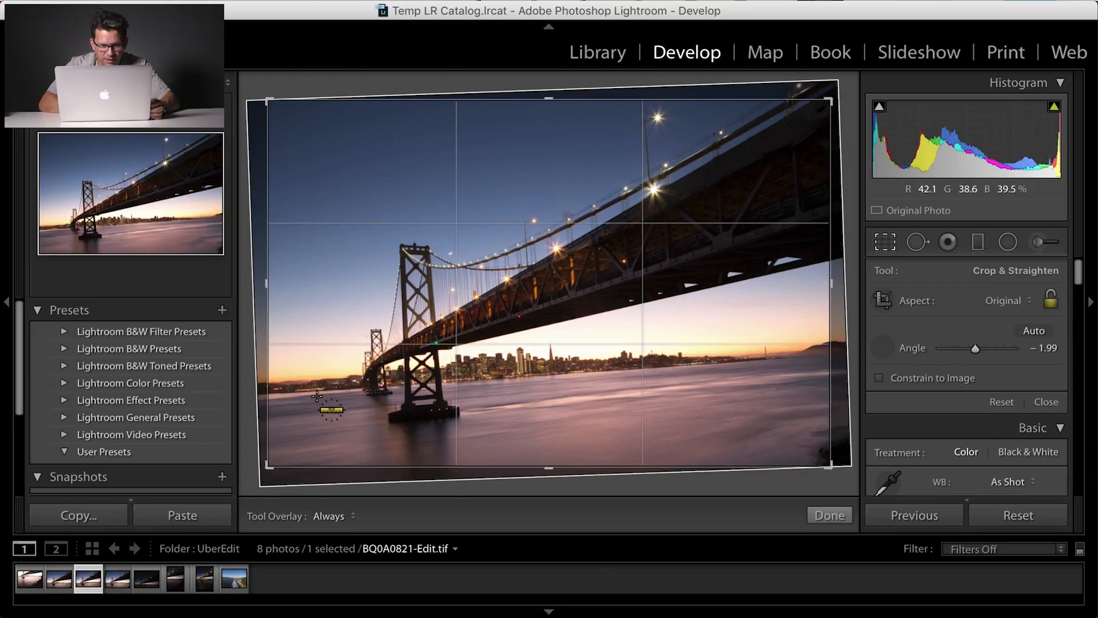
Draw a Straighten line along the horizon, then let Auto level it back to zero rotation
drag(312, 410, 603, 370)
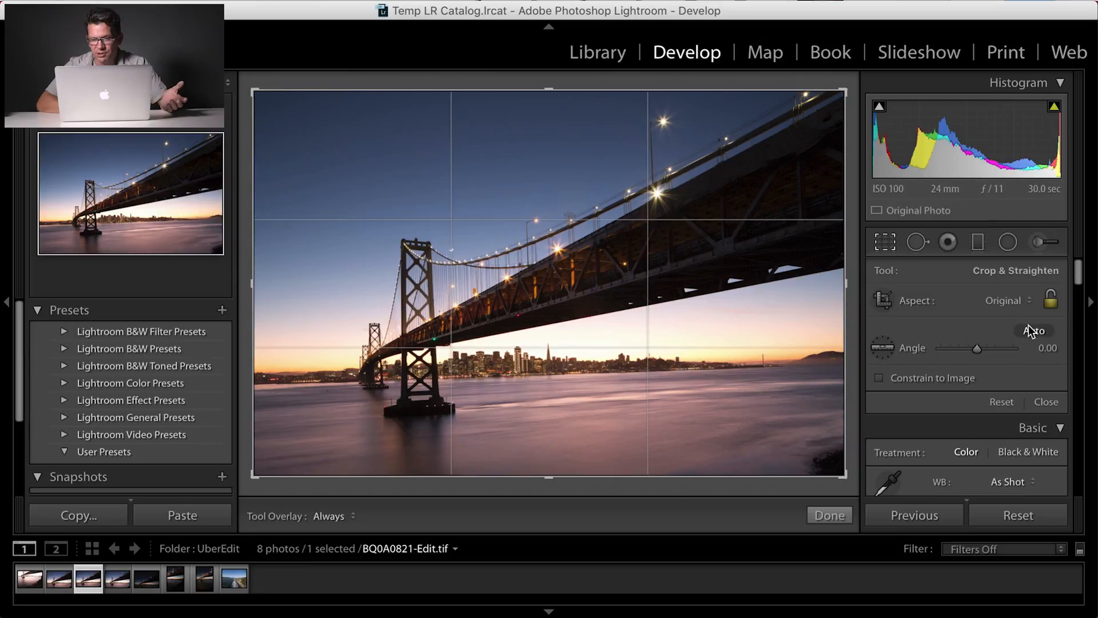
click(1034, 331)
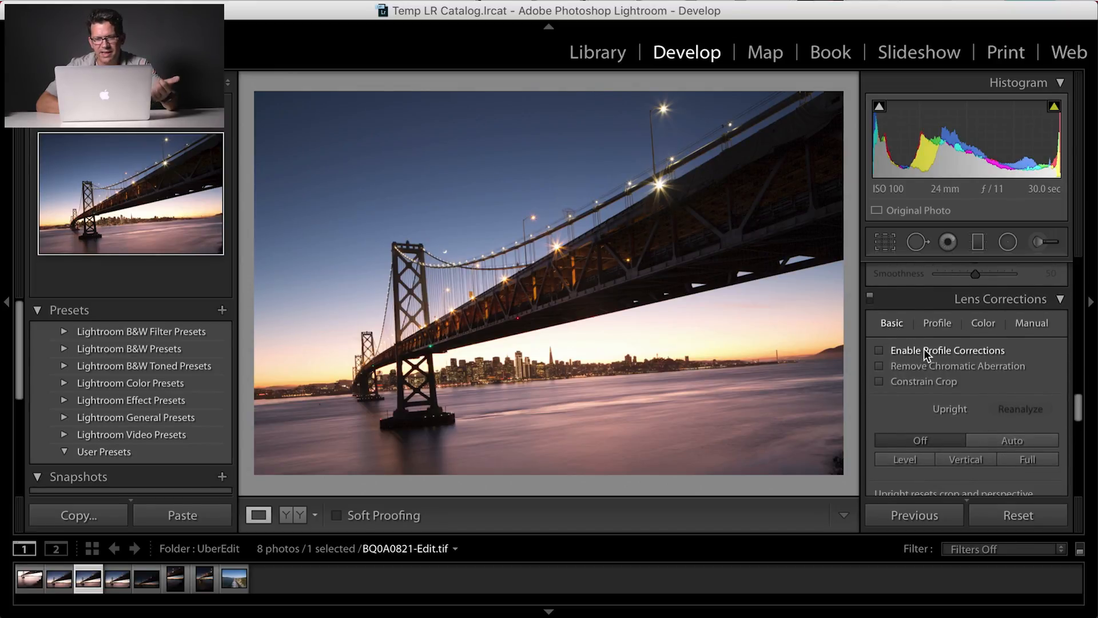
Enable Profile Corrections, try Auto Upright, then apply the Level-only Upright mode
click(879, 350)
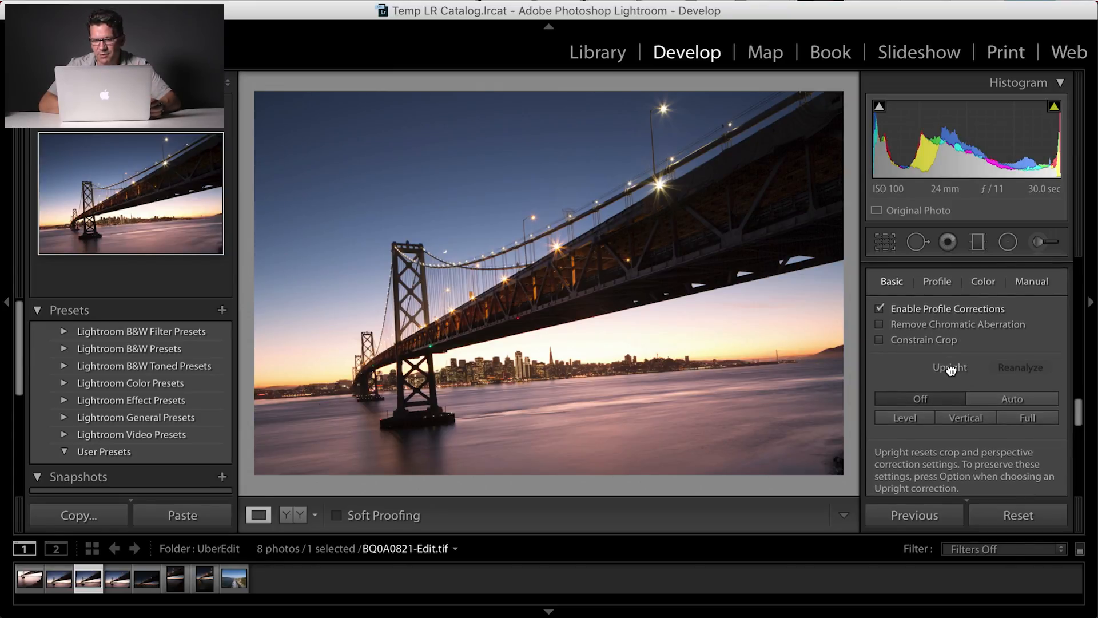
click(1011, 398)
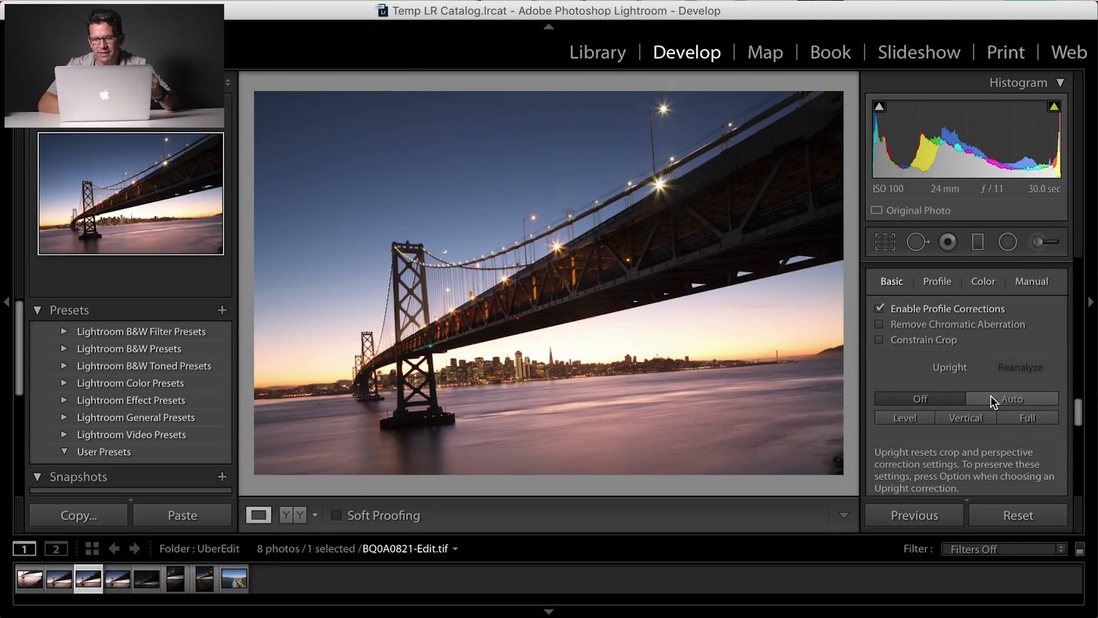
mouse_move(968, 426)
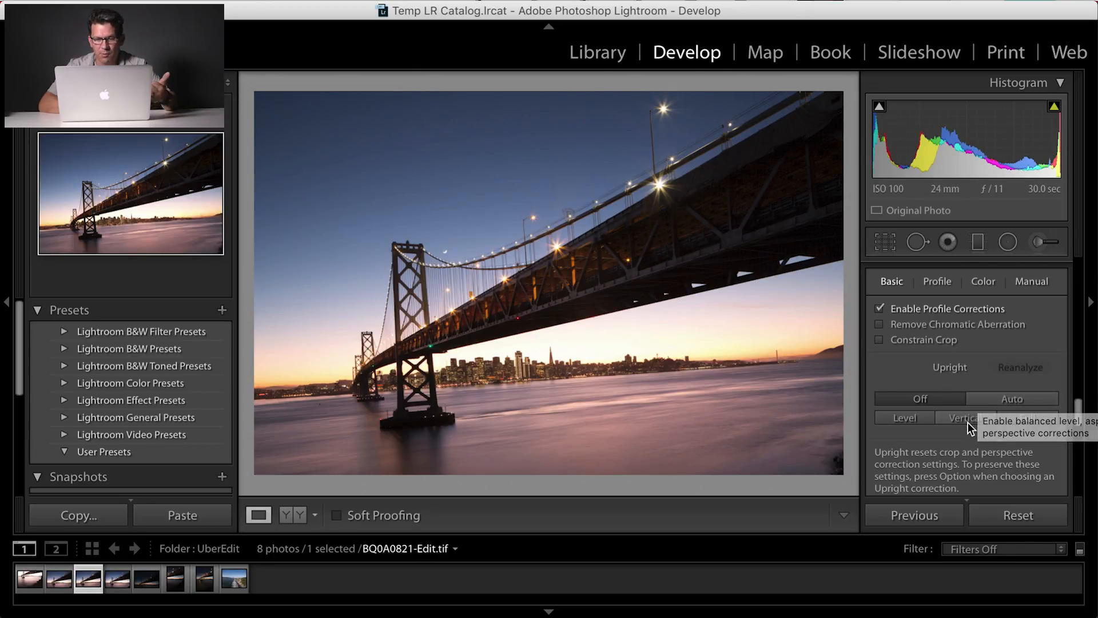
mouse_move(1022, 416)
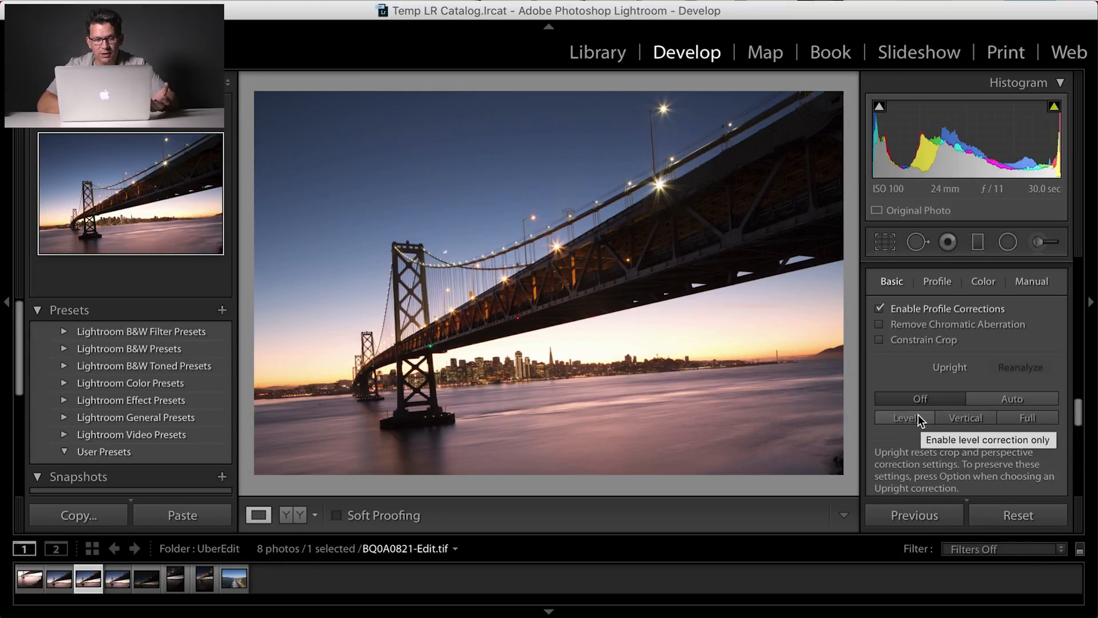
click(902, 418)
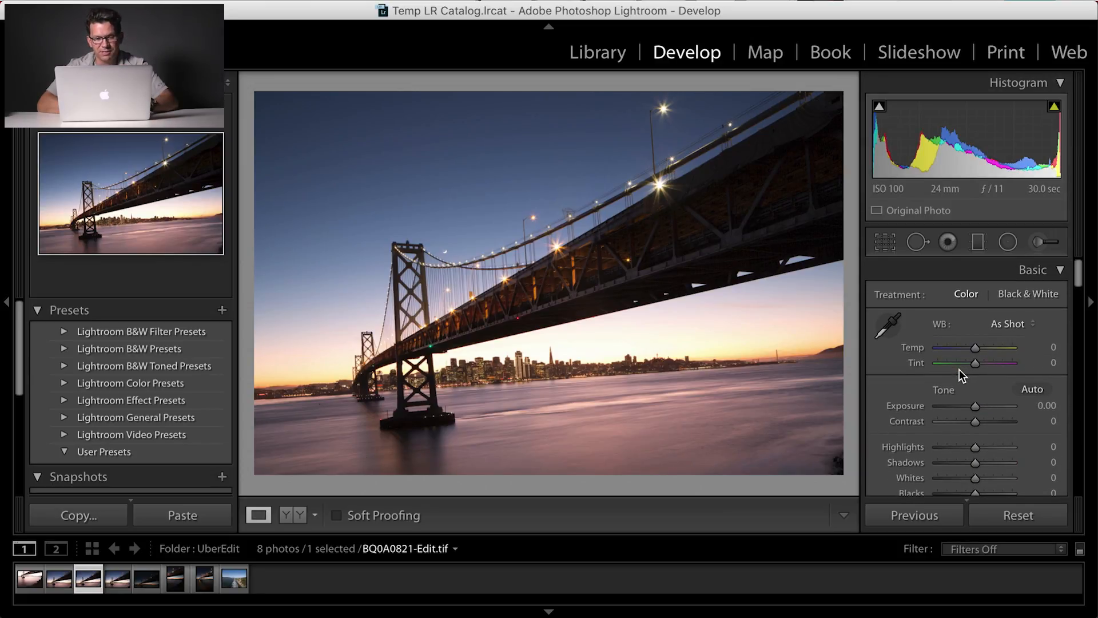
Trace the distant shoreline with the Straighten tool to rotate the crop about two degrees
click(885, 241)
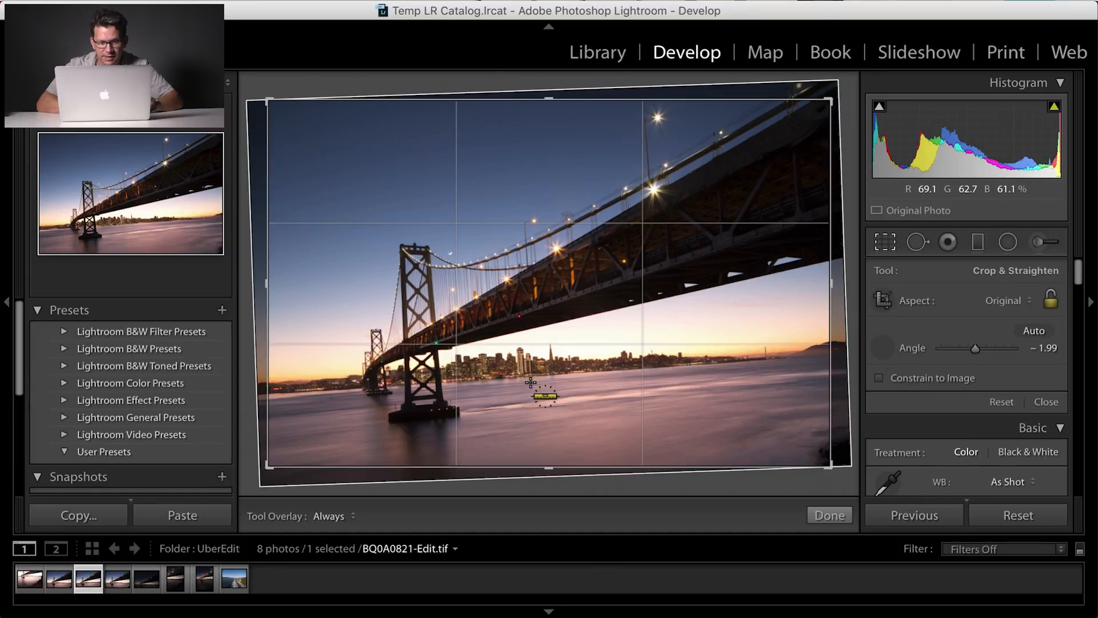
drag(542, 396, 333, 403)
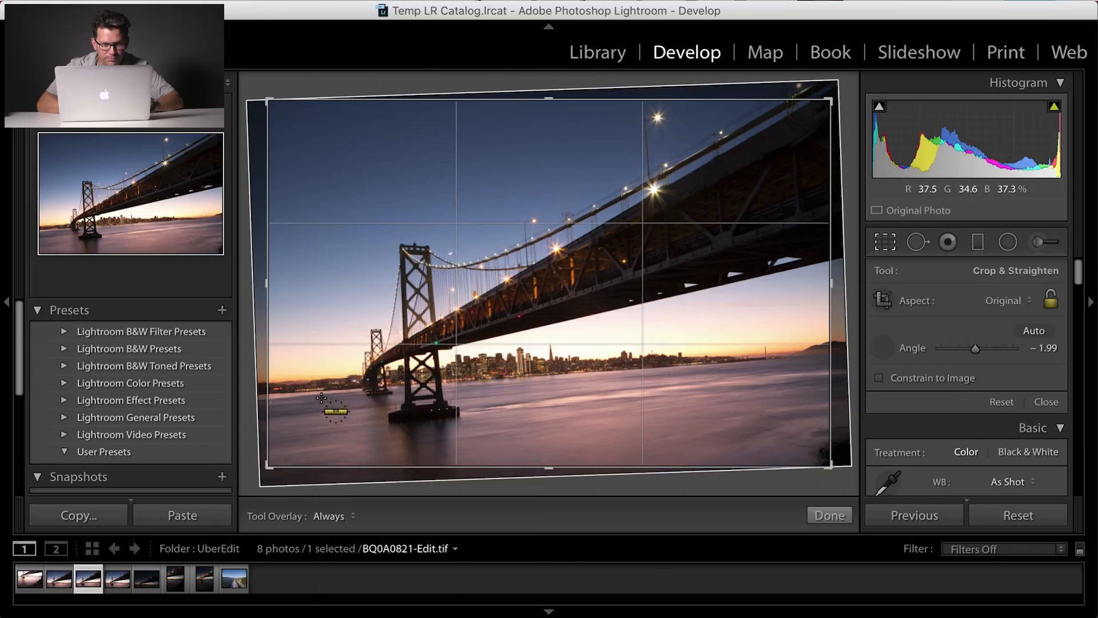
drag(320, 398, 511, 373)
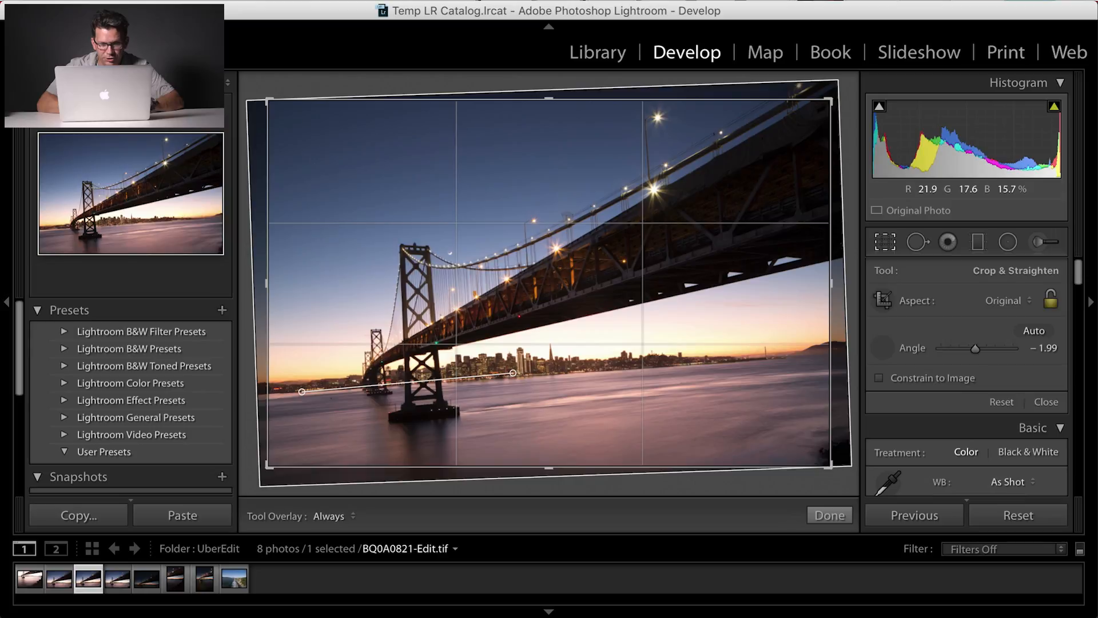
drag(512, 373, 848, 353)
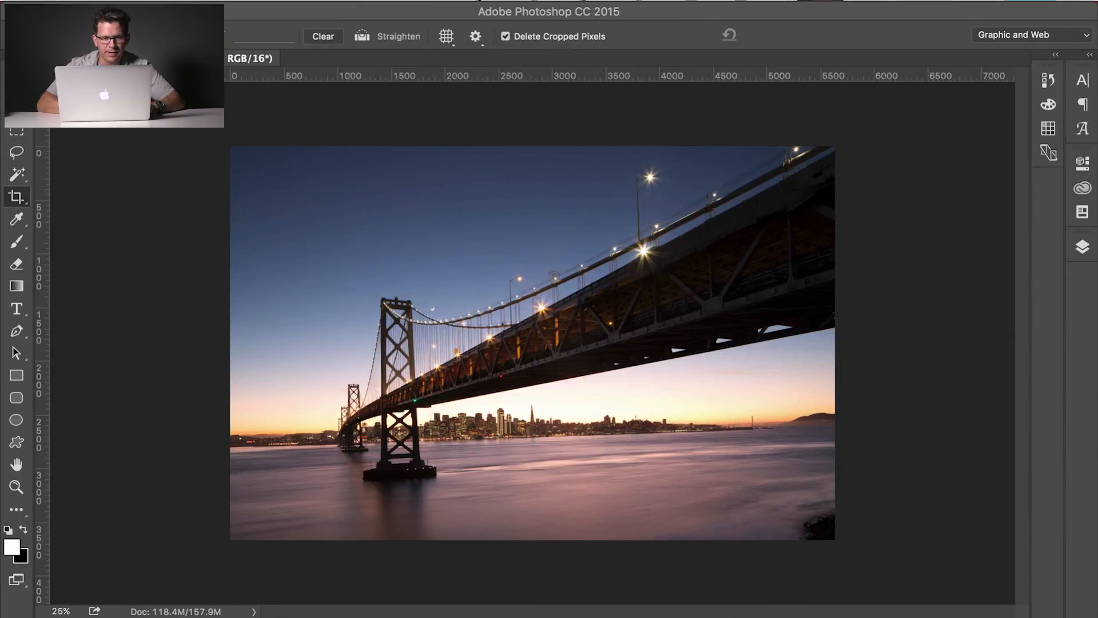
mouse_move(549, 536)
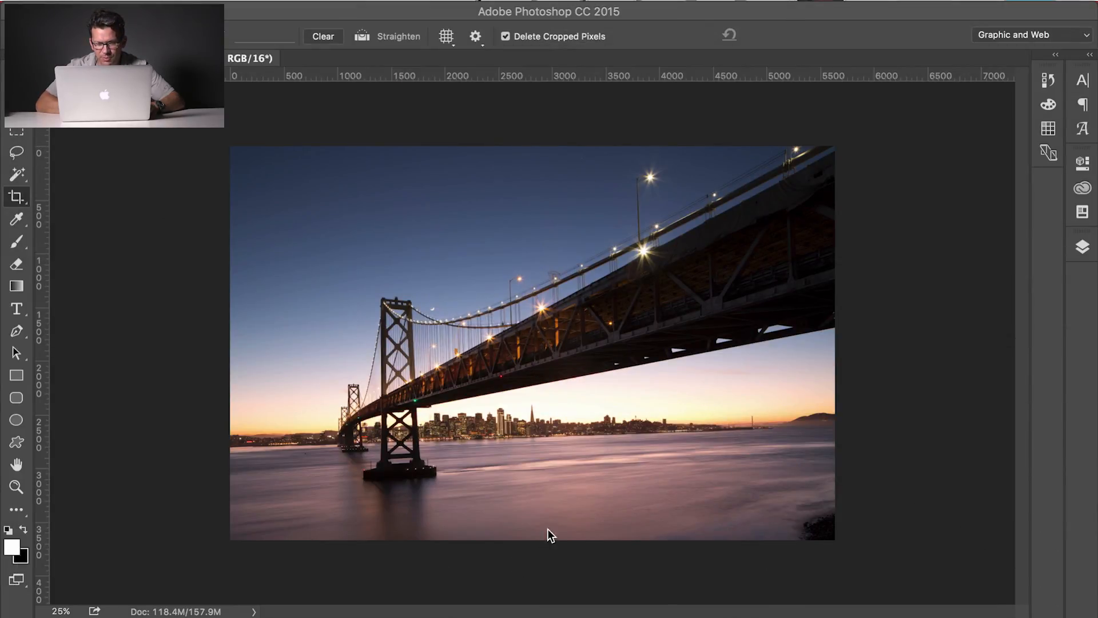
mouse_move(245, 461)
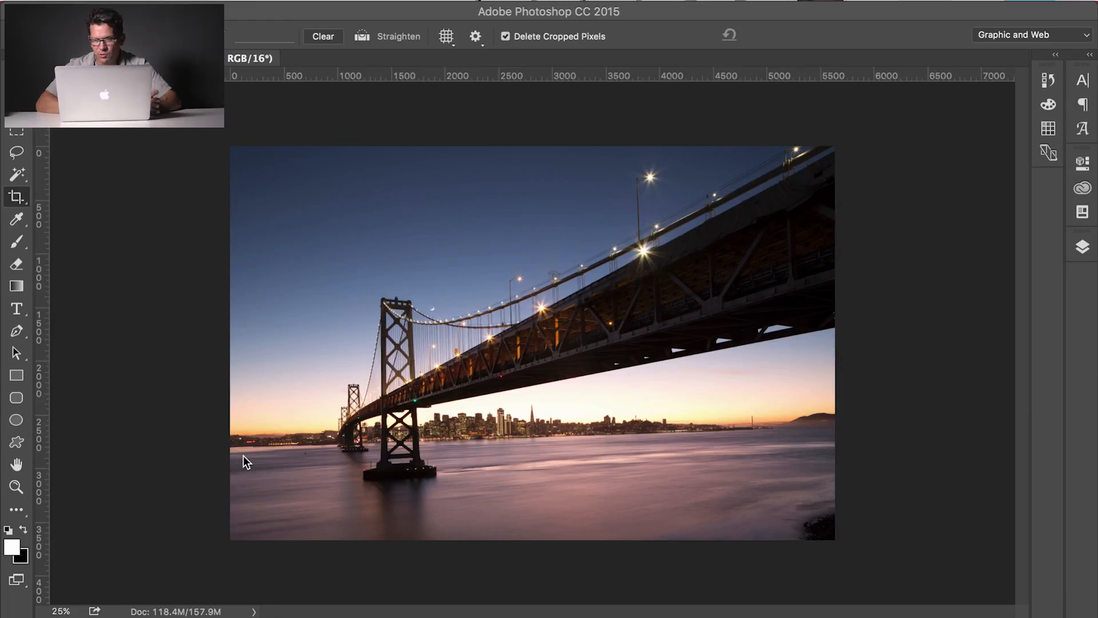
mouse_move(560, 338)
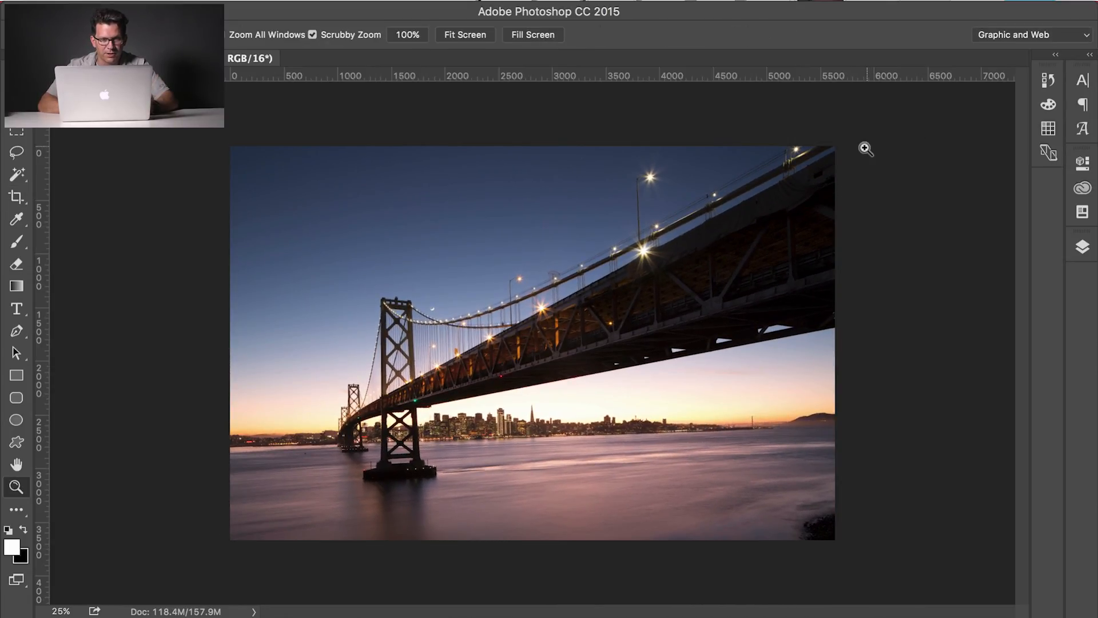
click(17, 219)
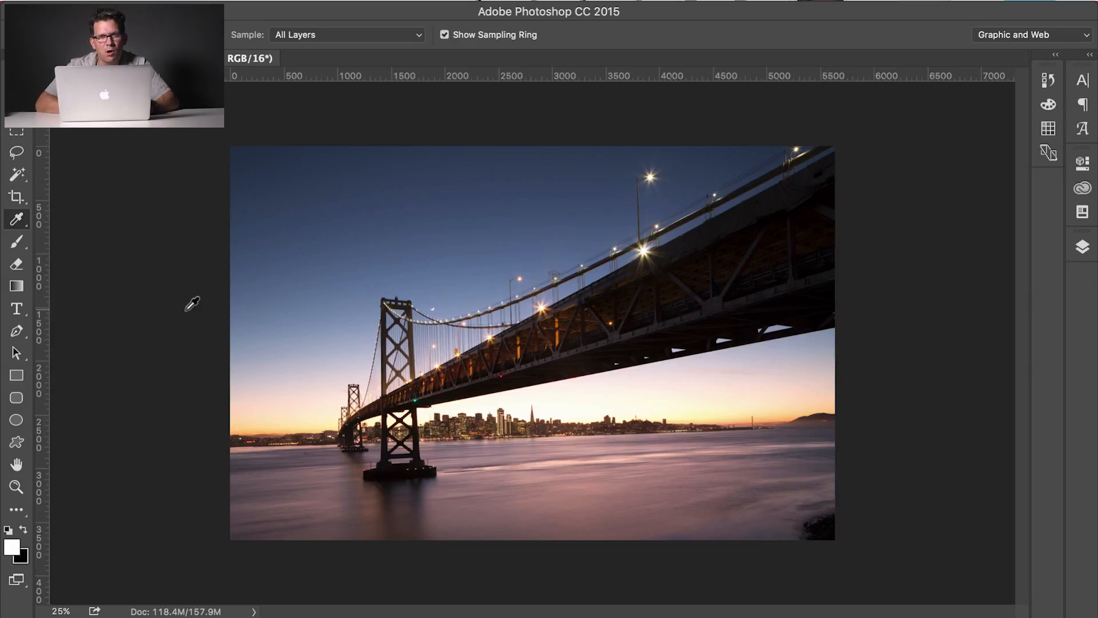
mouse_move(98, 230)
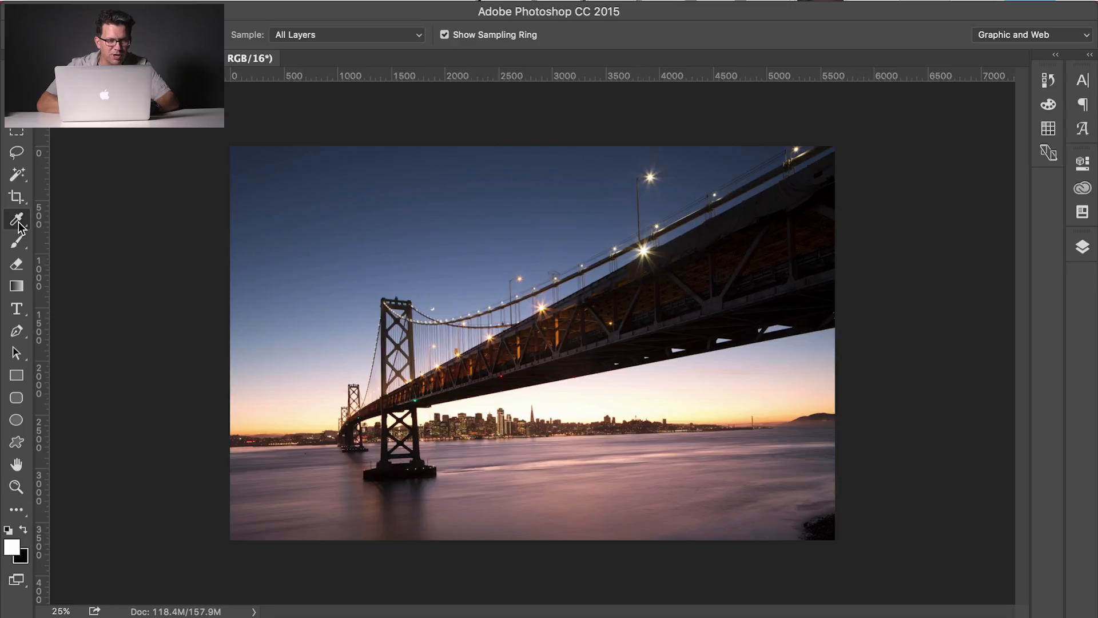
Measure the horizon with the Ruler Tool and apply Straighten Layer to level it
click(17, 218)
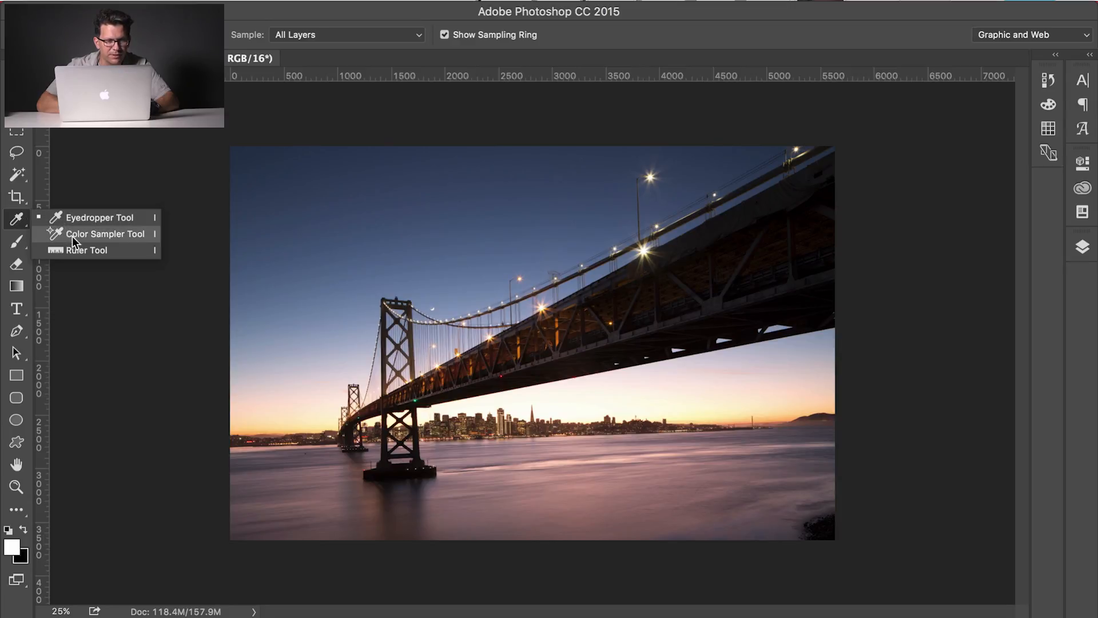
click(86, 250)
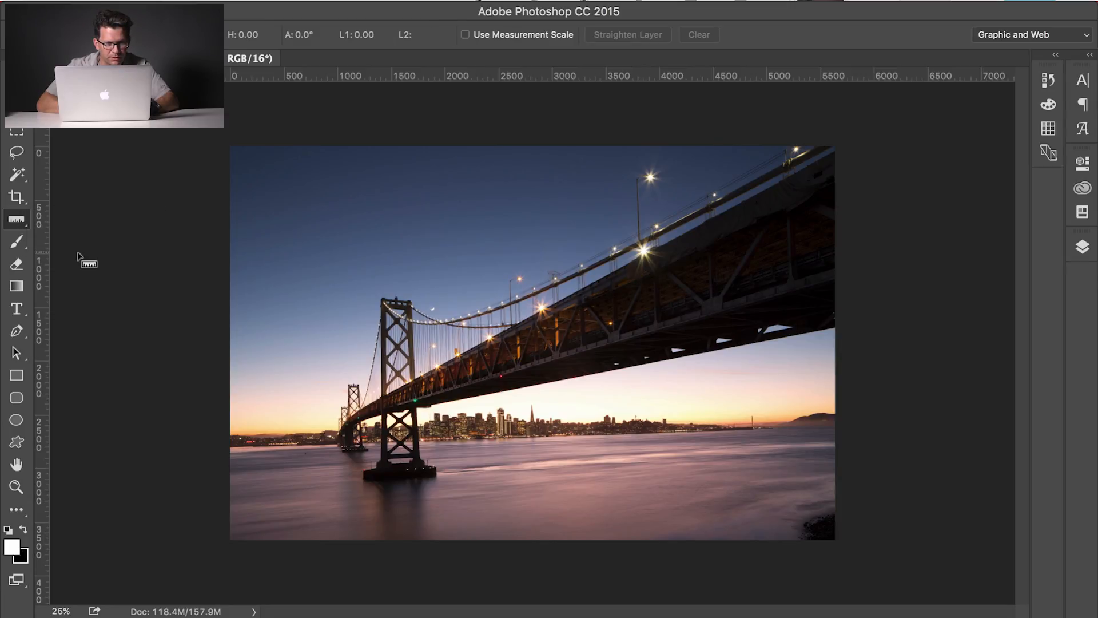
mouse_move(207, 431)
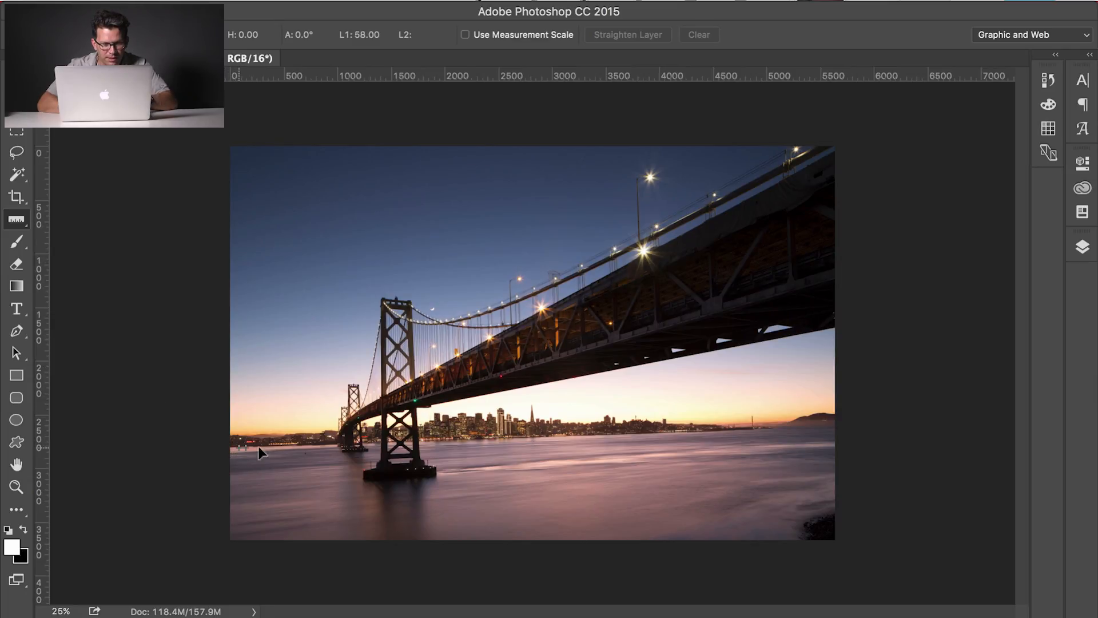
drag(259, 452, 815, 423)
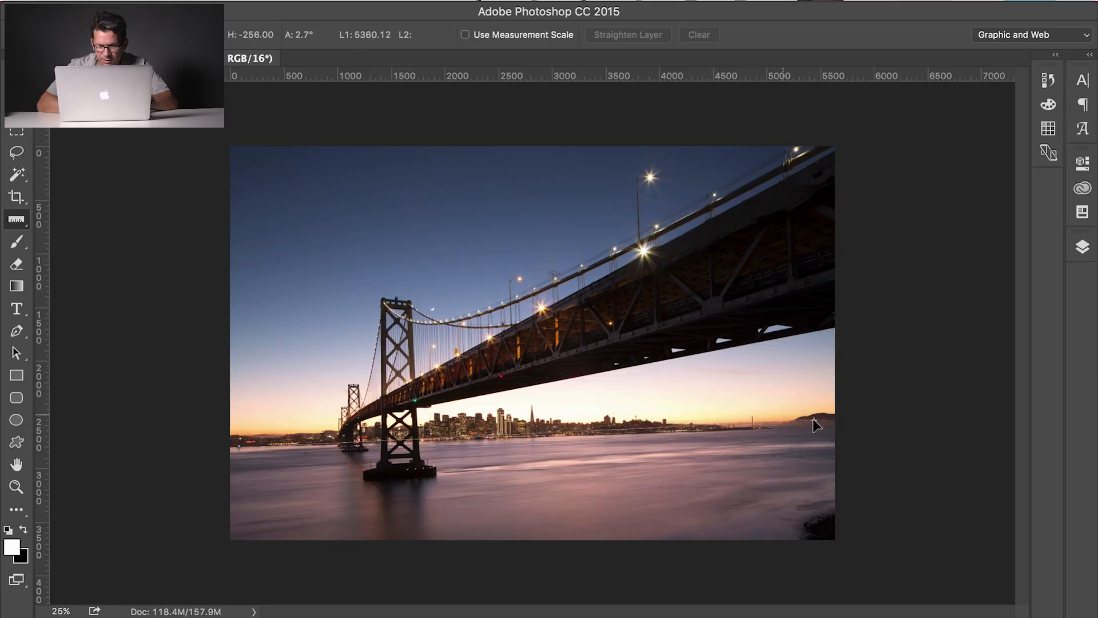
drag(815, 426, 845, 429)
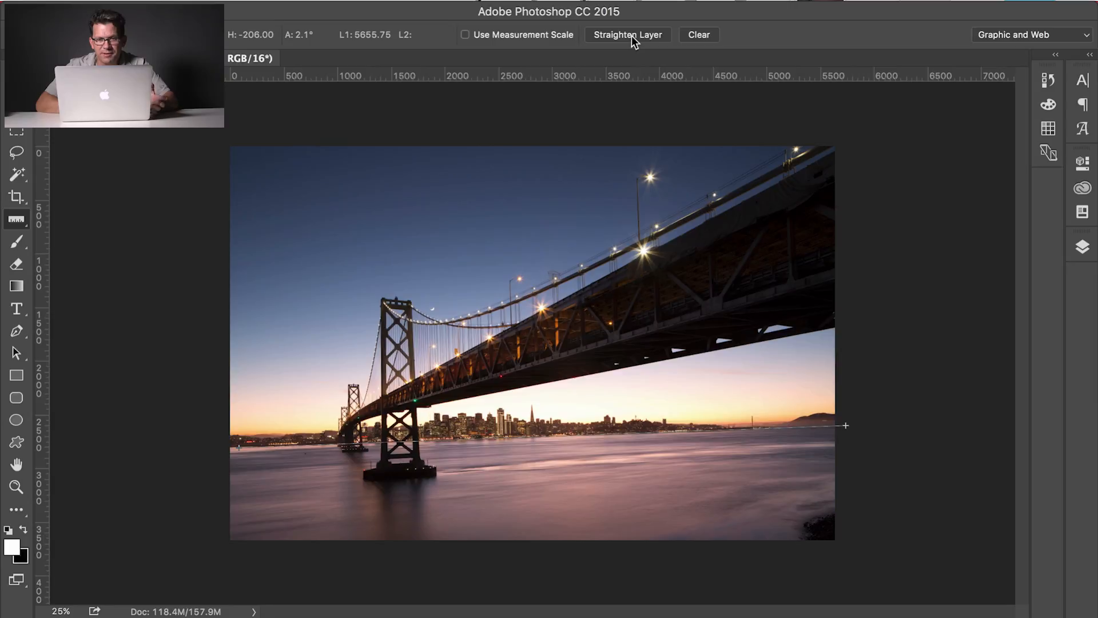
mouse_move(628, 34)
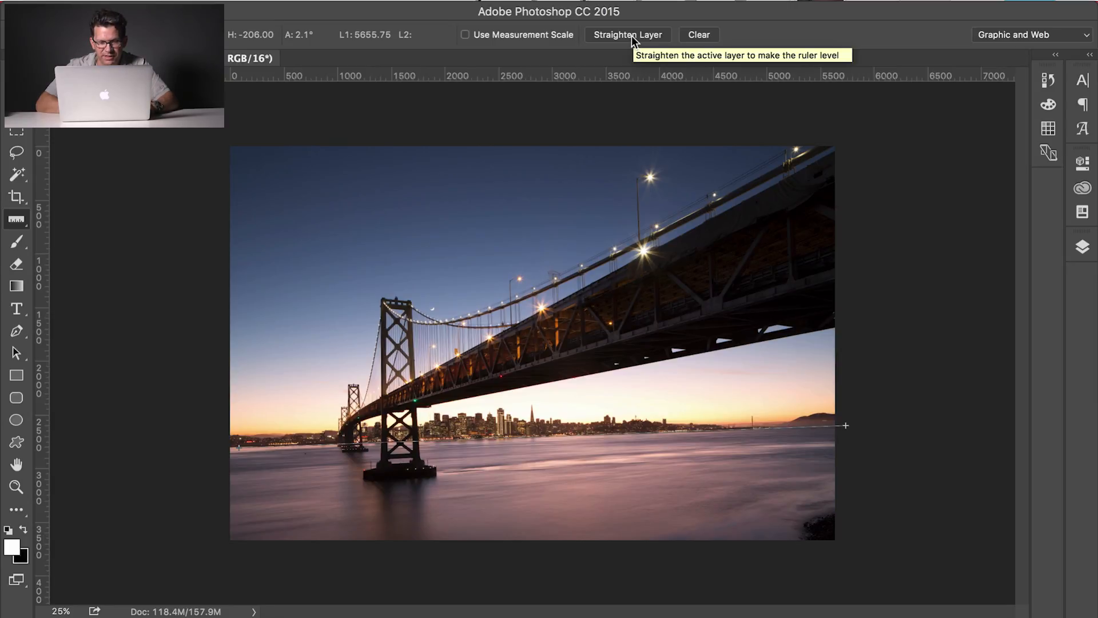
click(626, 34)
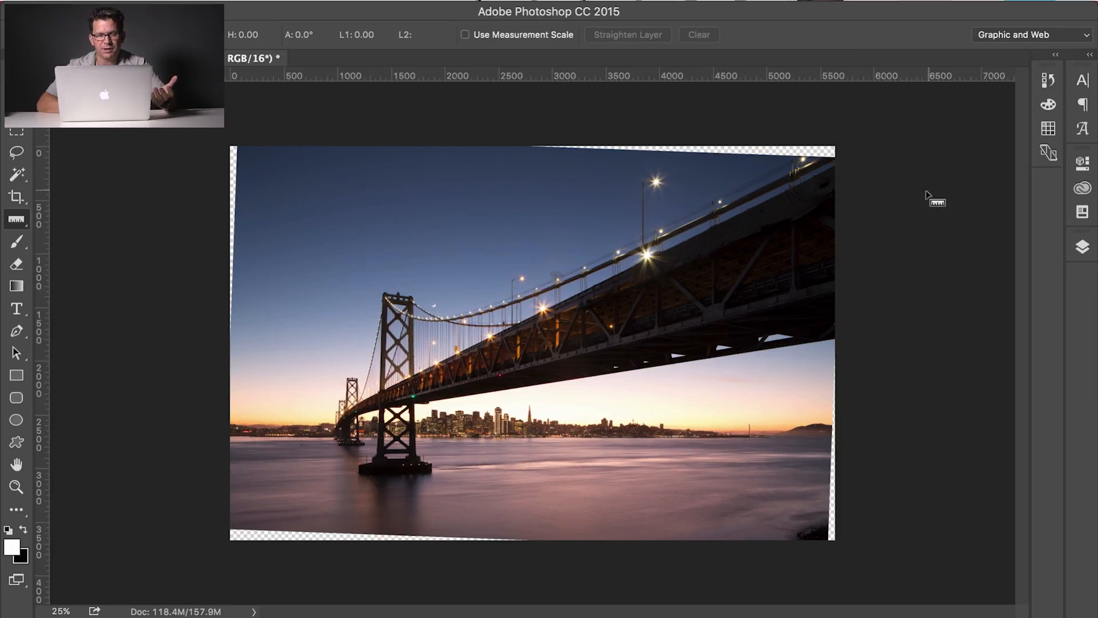